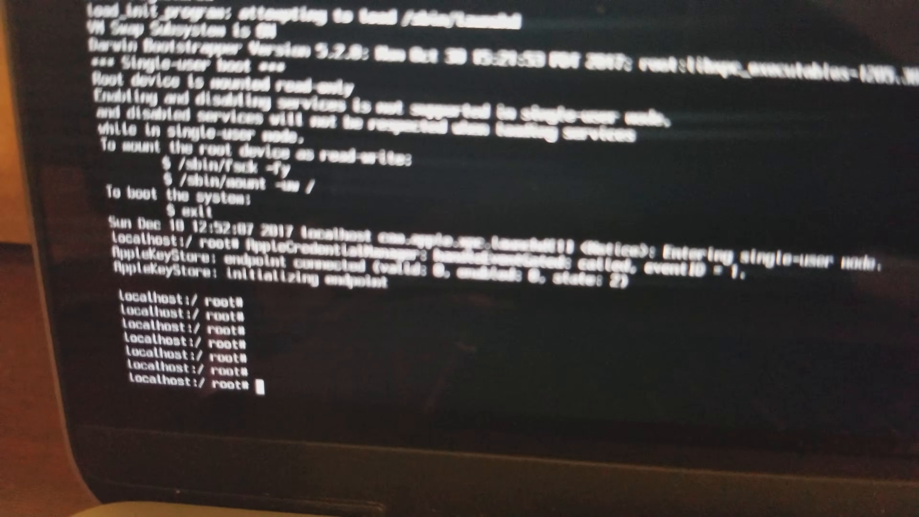
Step: Start a cat command at a fresh root prompt
key("Return")
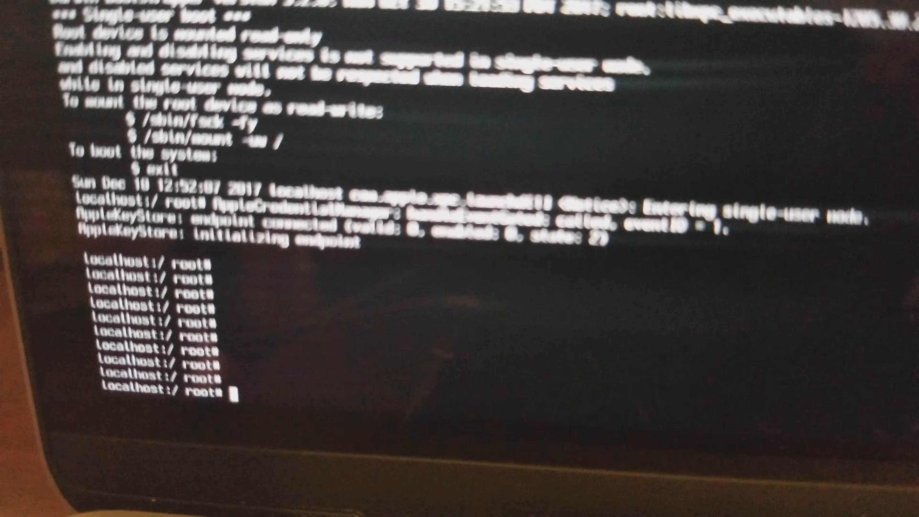
type("cat")
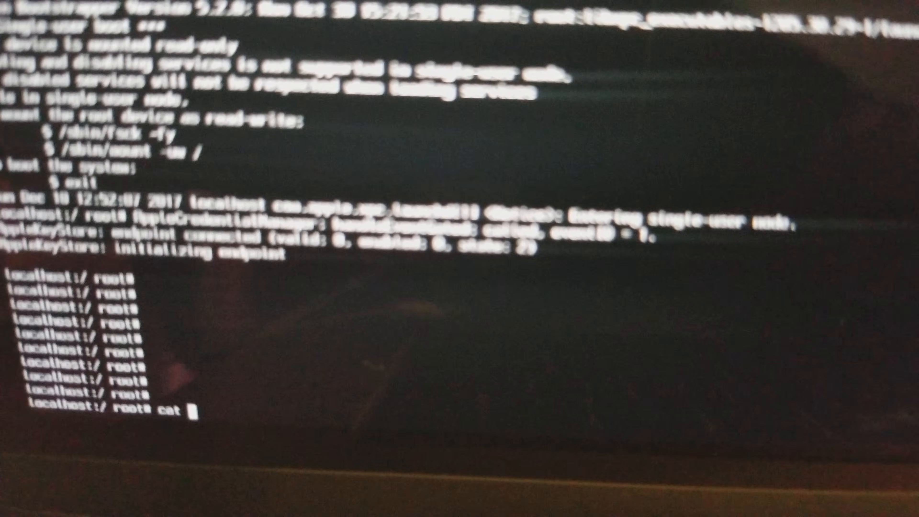
Step: Run cat /etc/passwd to list the system's user accounts
type("/etc/passwd")
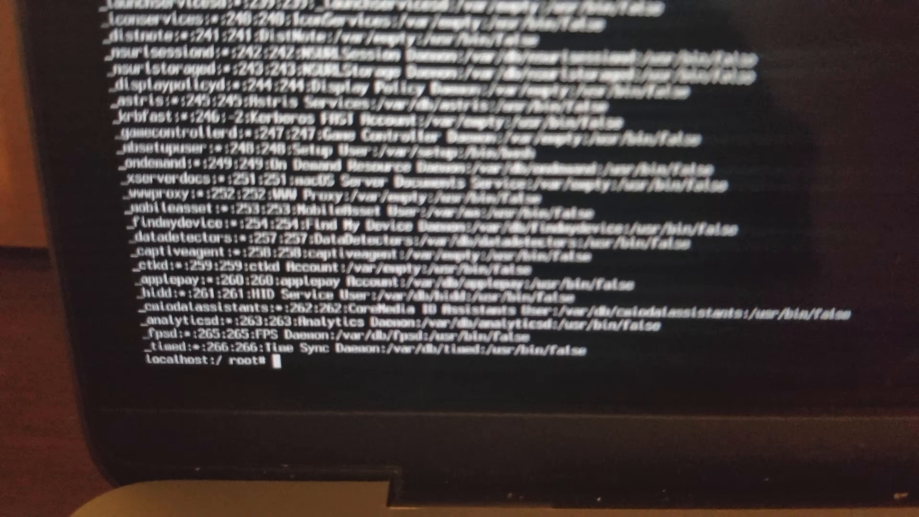
Step: Enter passwd at the root prompt to begin the password reset
type("pass")
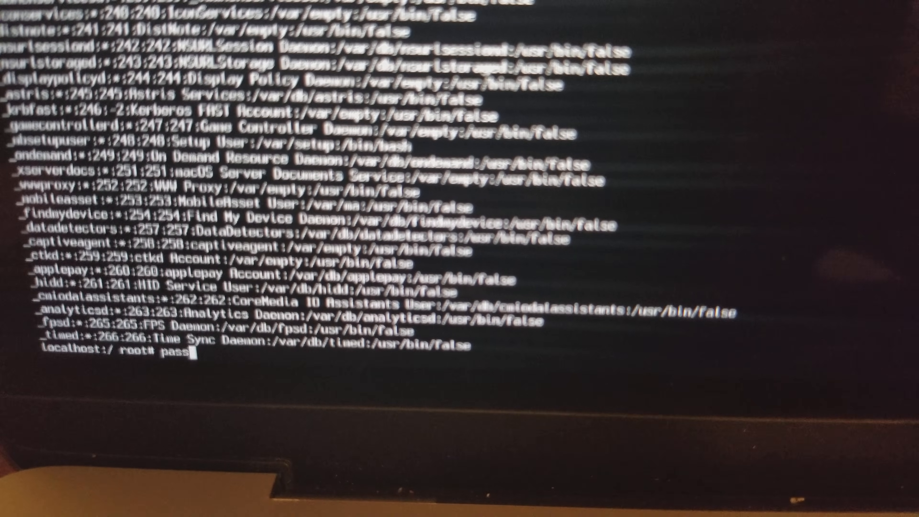
type("wd")
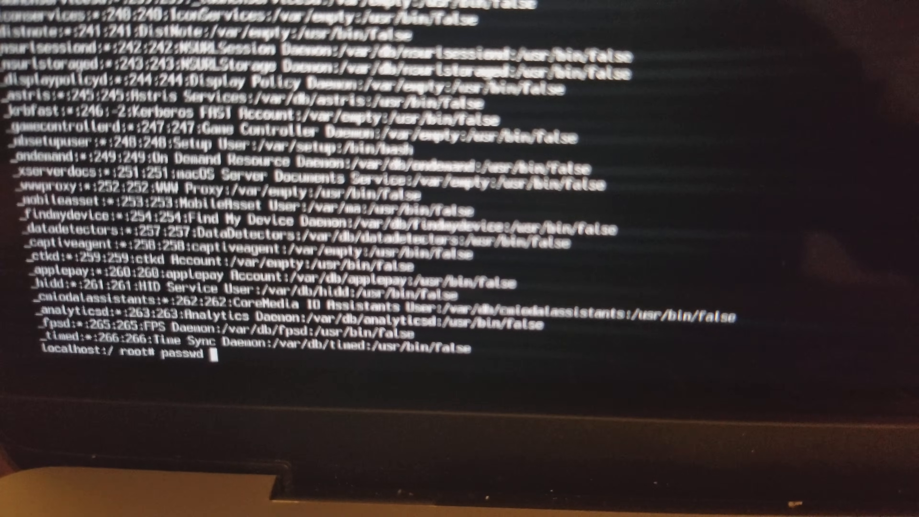